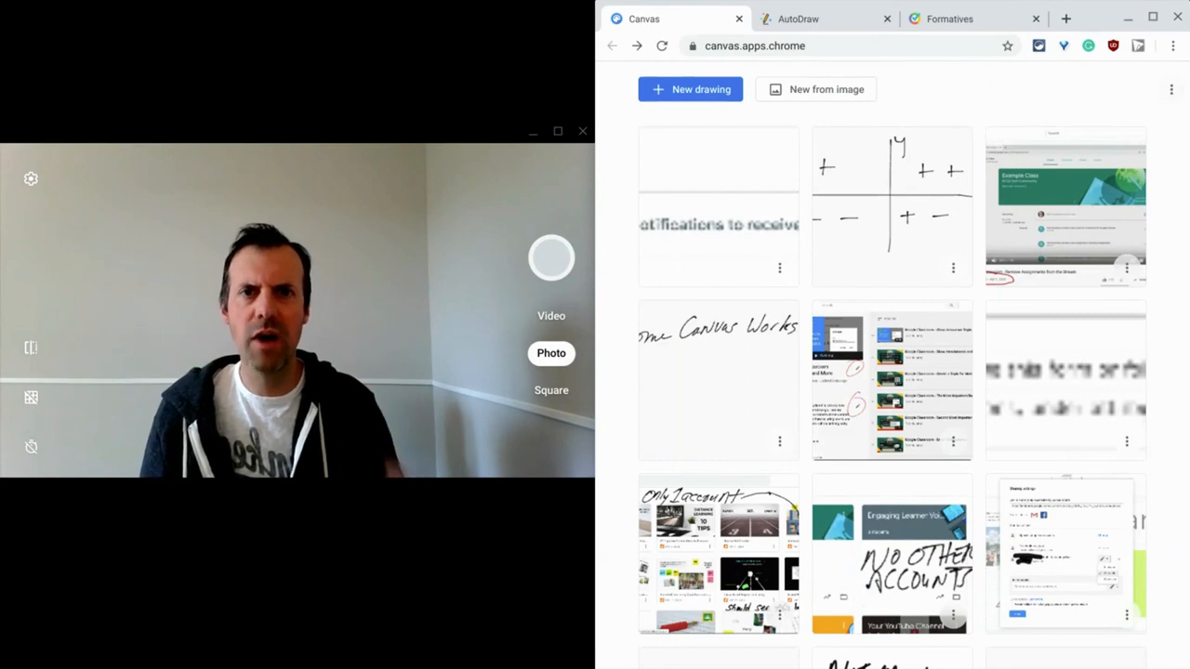
Start a new blank drawing in Chrome Canvas.
left_click(735, 45)
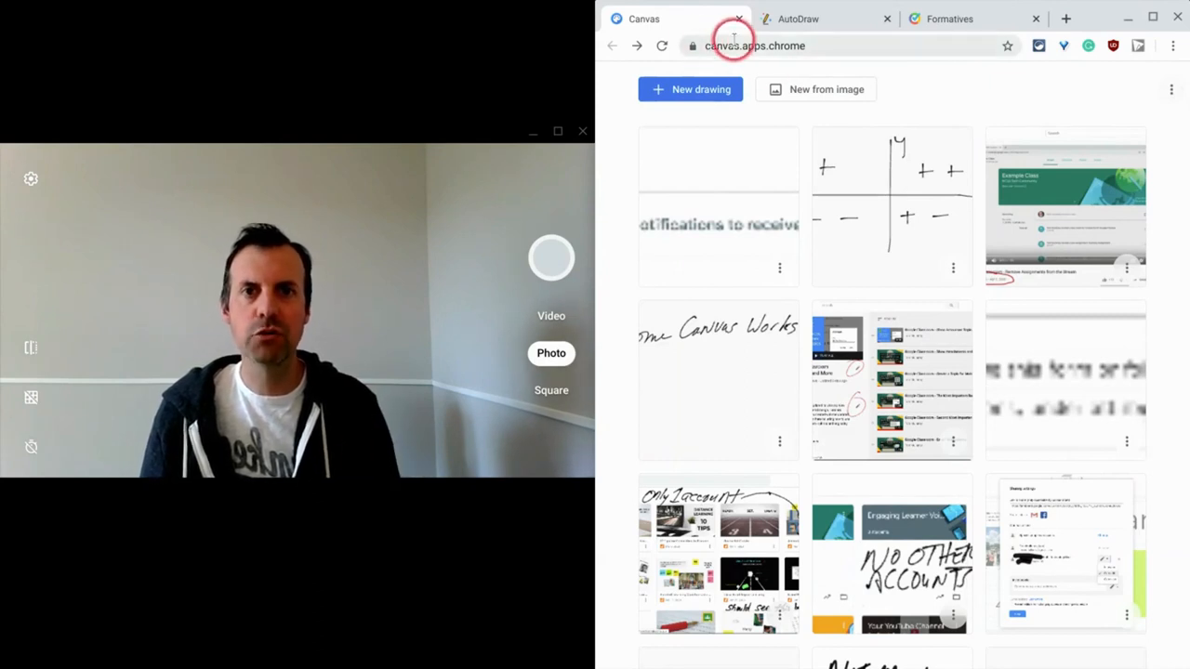
left_click(753, 44)
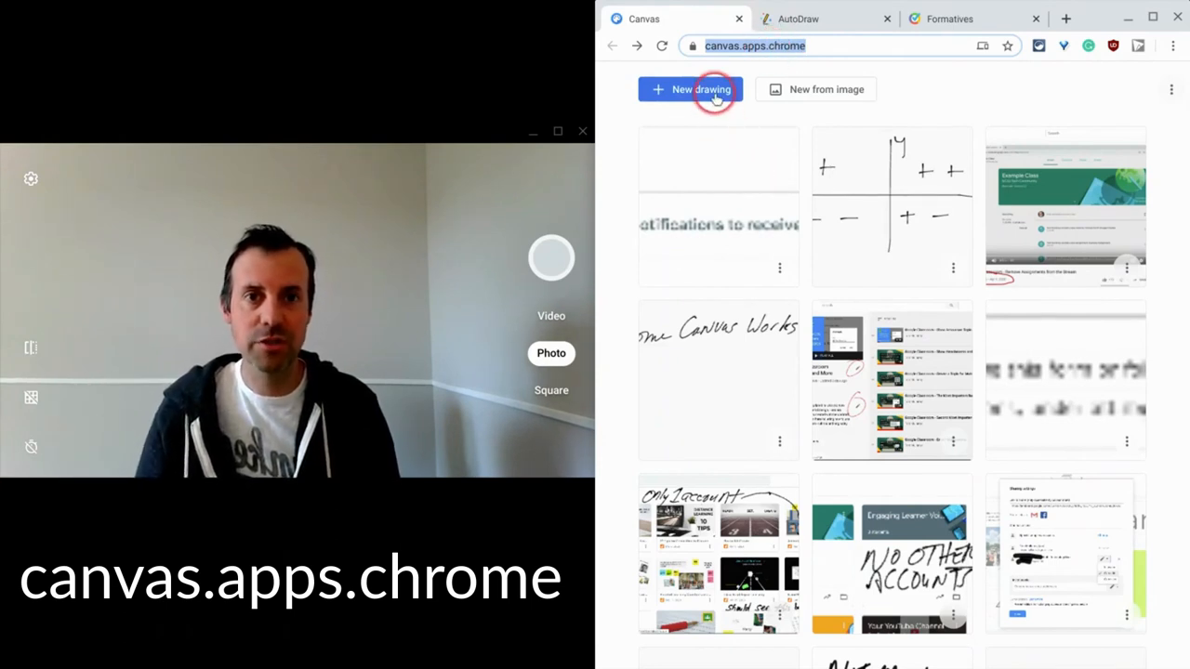
mouse_move(817, 89)
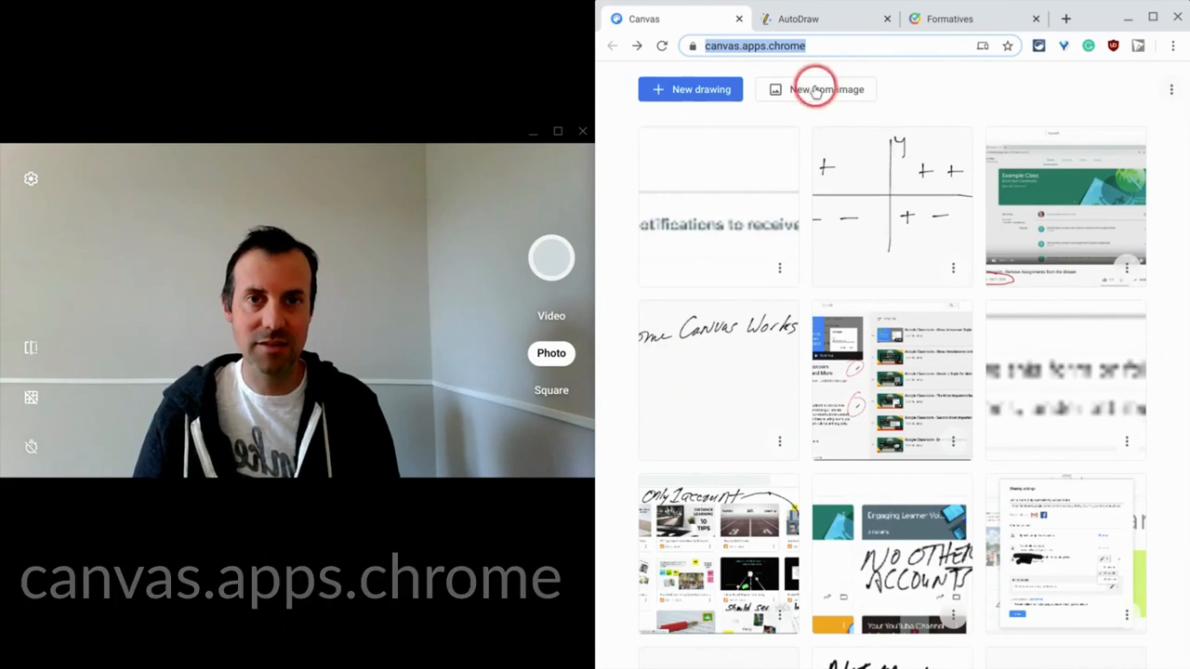
left_click(690, 88)
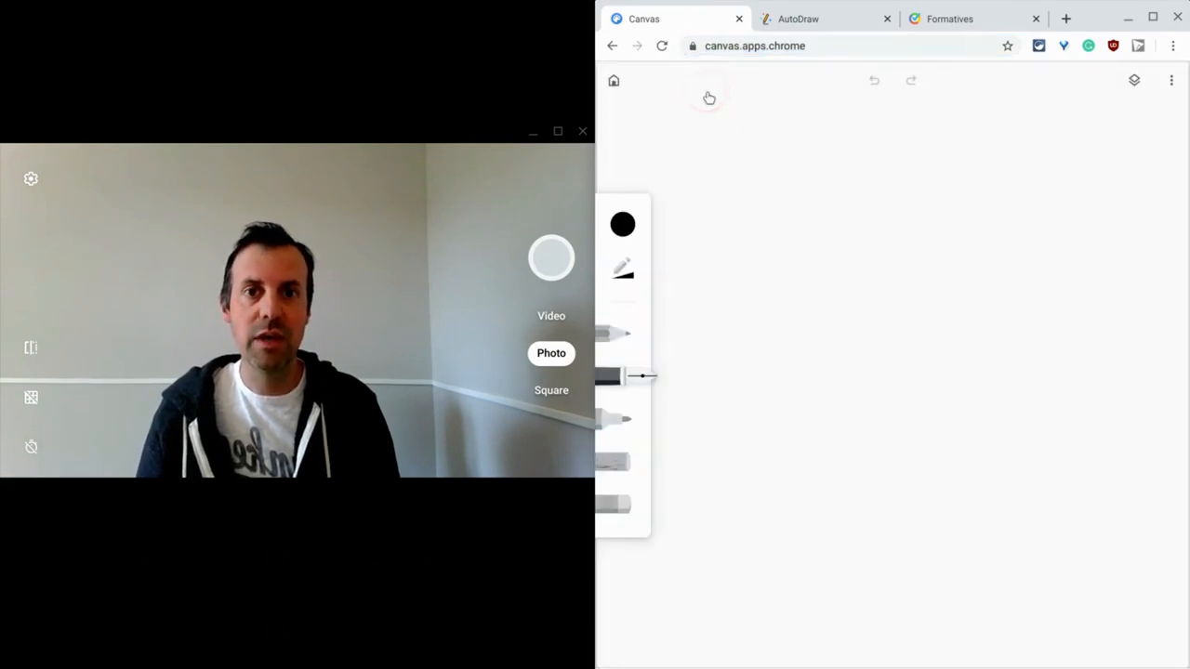
mouse_move(1134, 81)
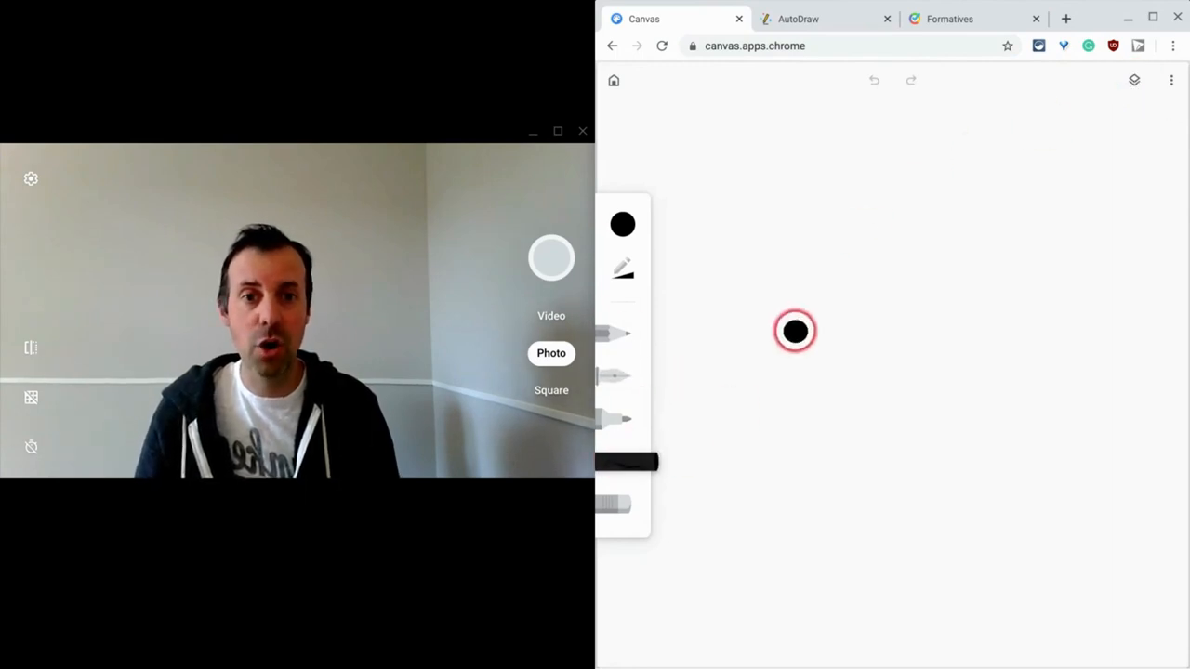
Scribble test strokes on the canvas, then go to the AutoDraw site.
left_click_drag(795, 332, 973, 221)
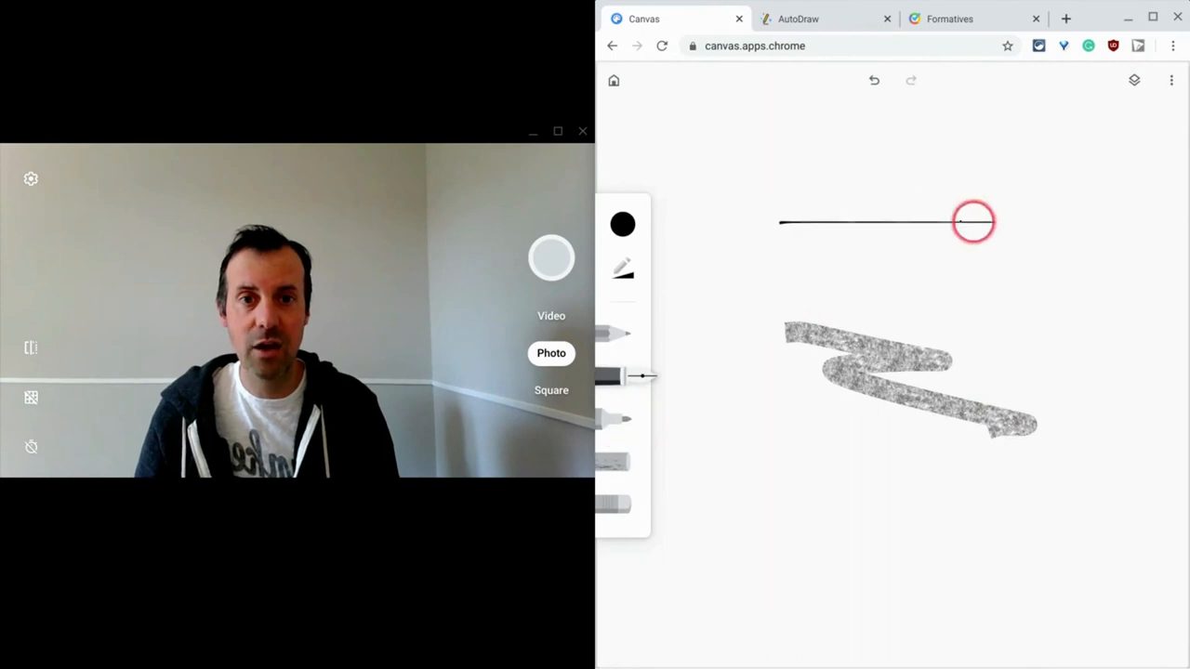
left_click(623, 224)
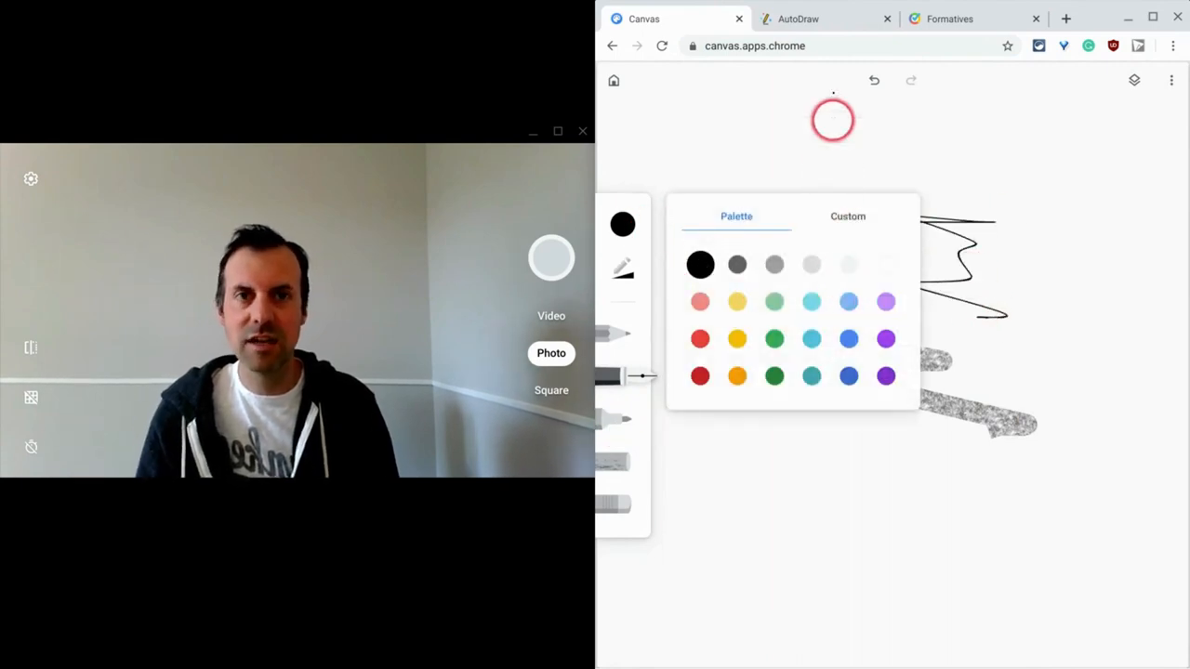
left_click(798, 18)
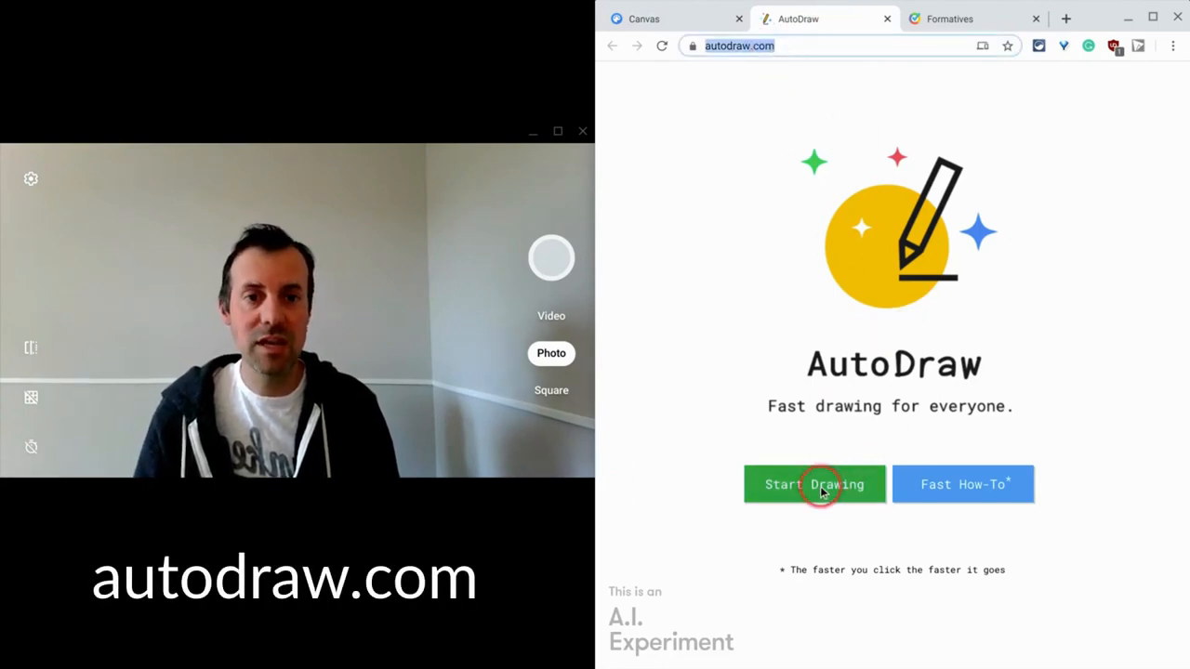
Sketch a rough cloud in AutoDraw, swap in the suggested cloud, then go to Formative.
left_click(814, 484)
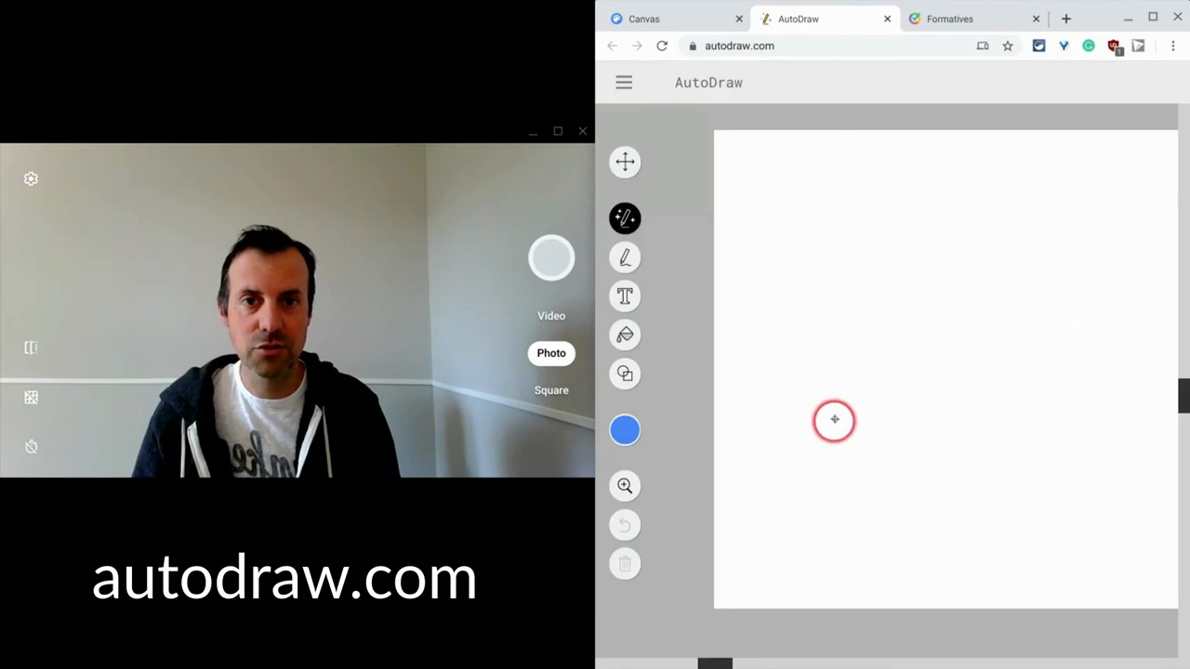
left_click_drag(834, 420, 806, 231)
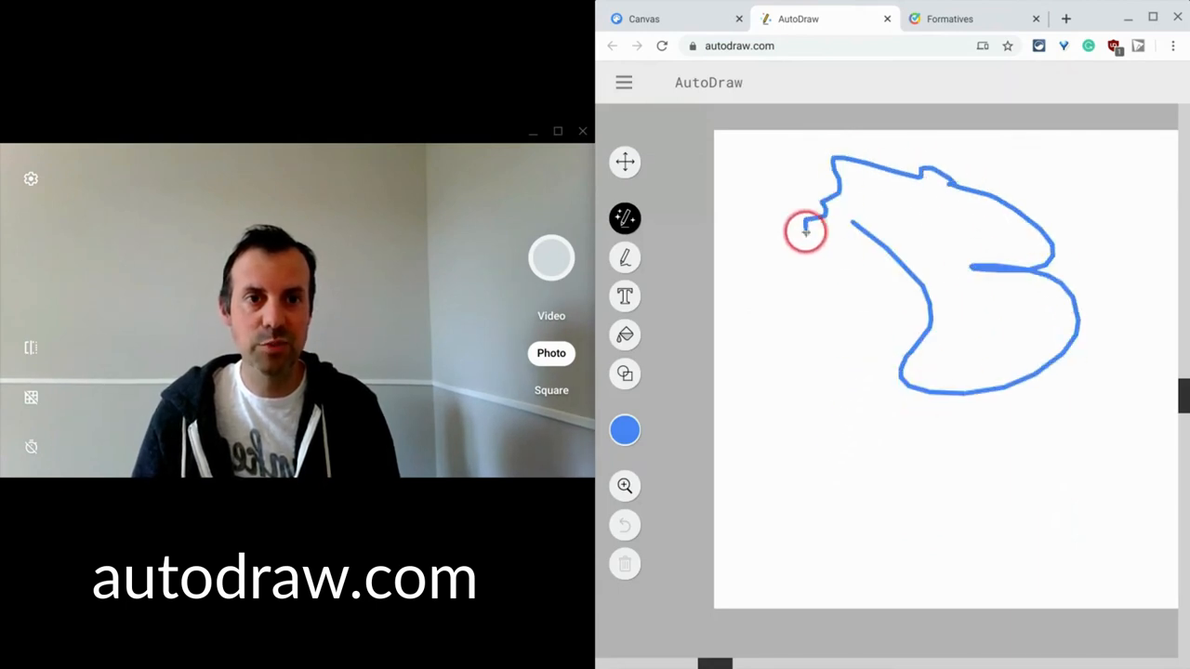
left_click_drag(805, 230, 920, 240)
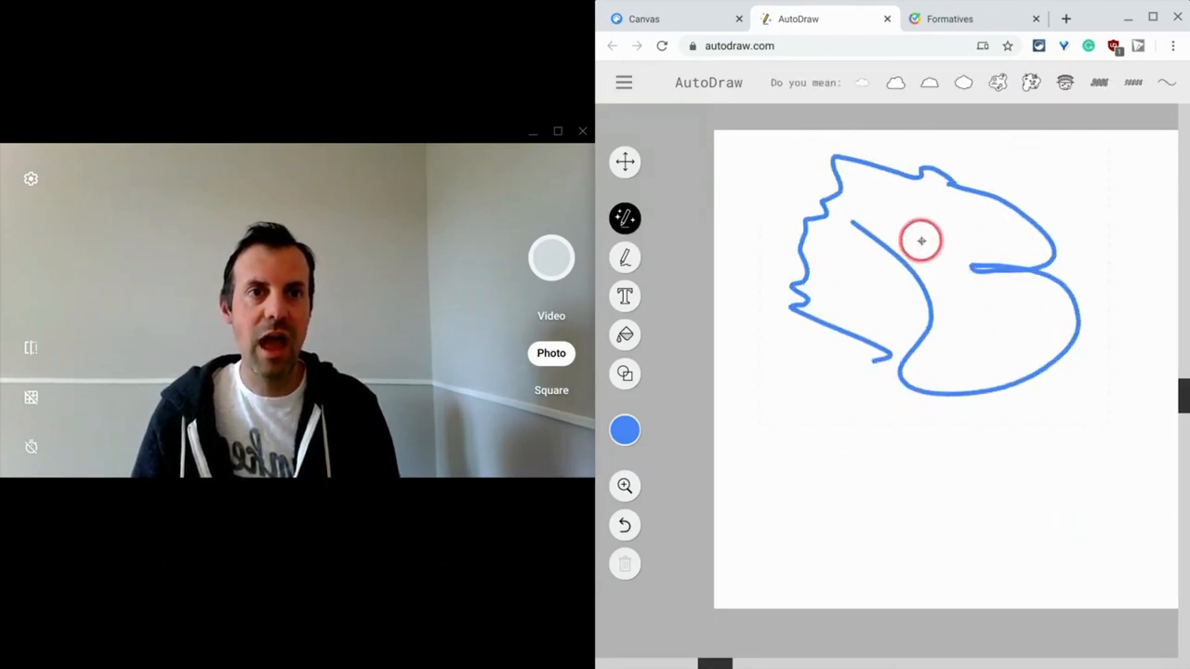
left_click(998, 83)
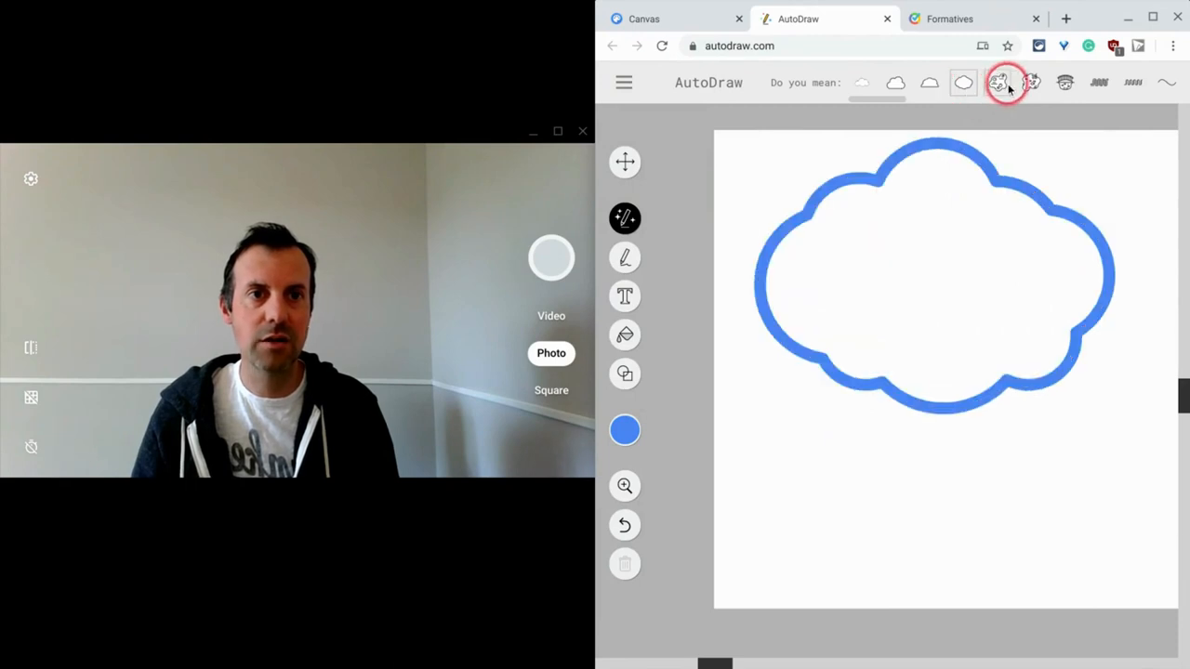
left_click(949, 19)
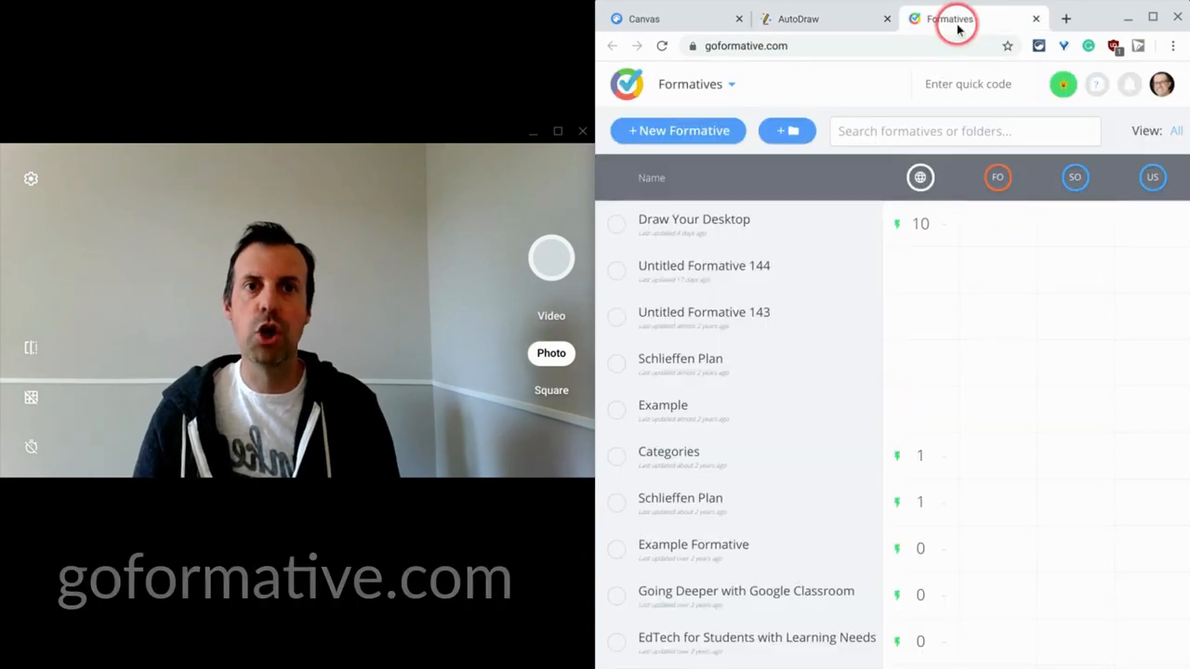
Create an untitled formative and add a Show Your Work question with a drawing area.
left_click(744, 46)
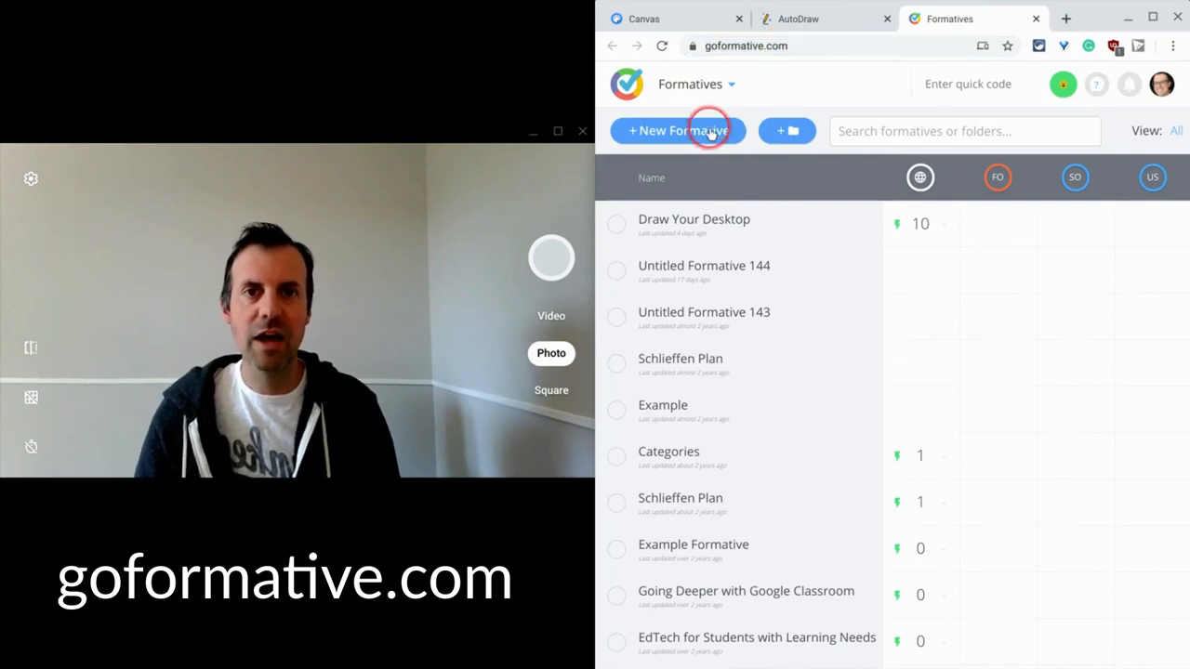
left_click(678, 130)
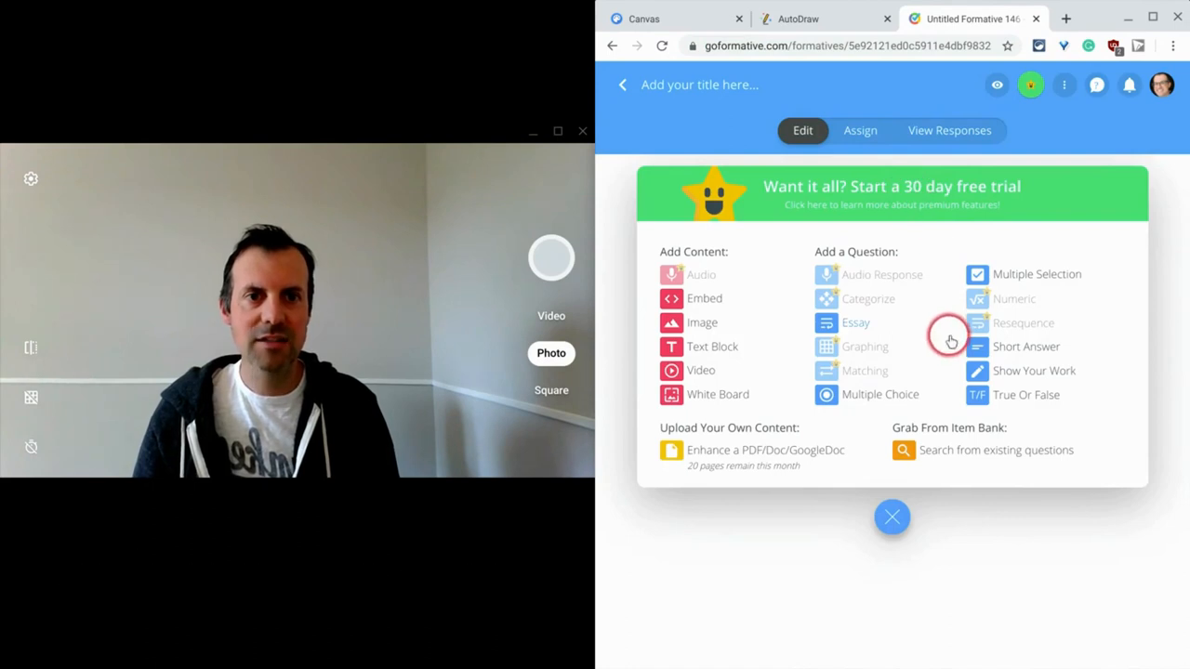
left_click(1033, 370)
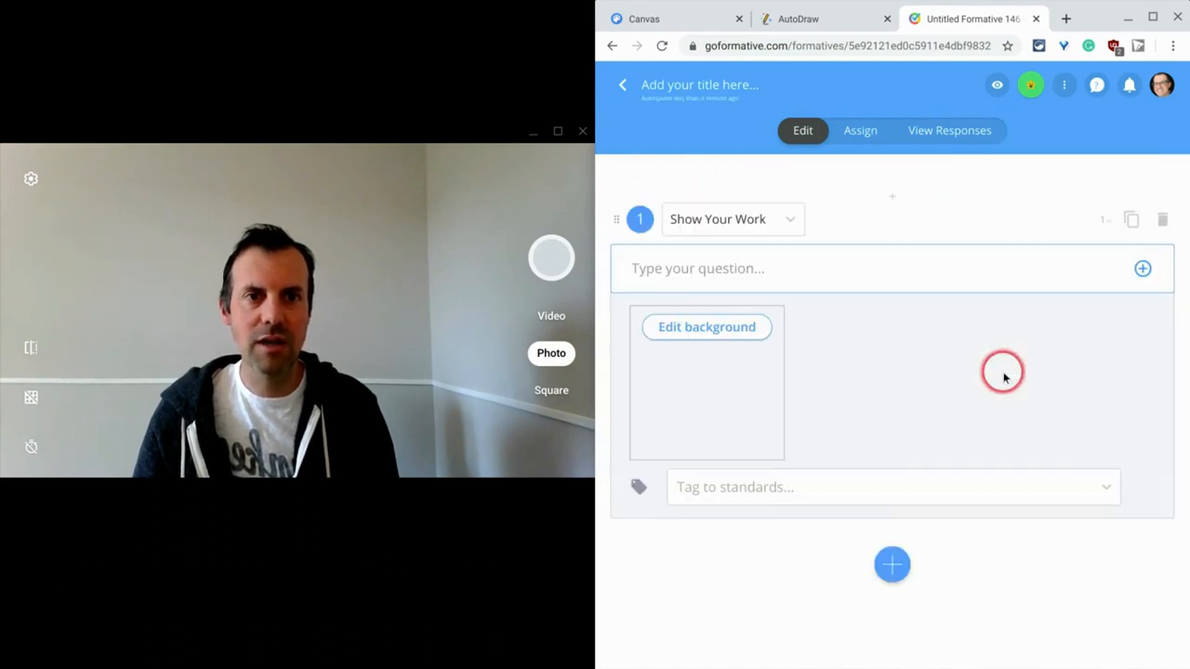